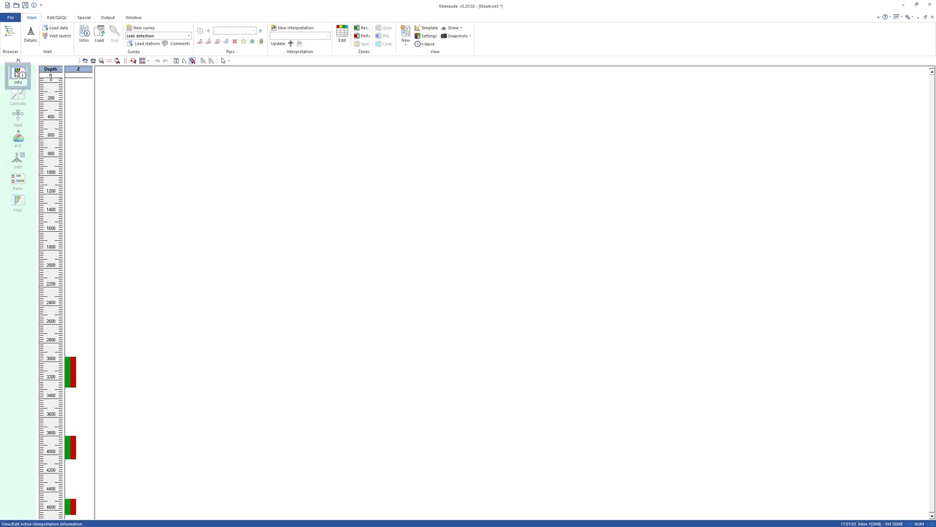
- Create a new PL simulation interpretation and include the Yw water holdup output log
left_click(294, 27)
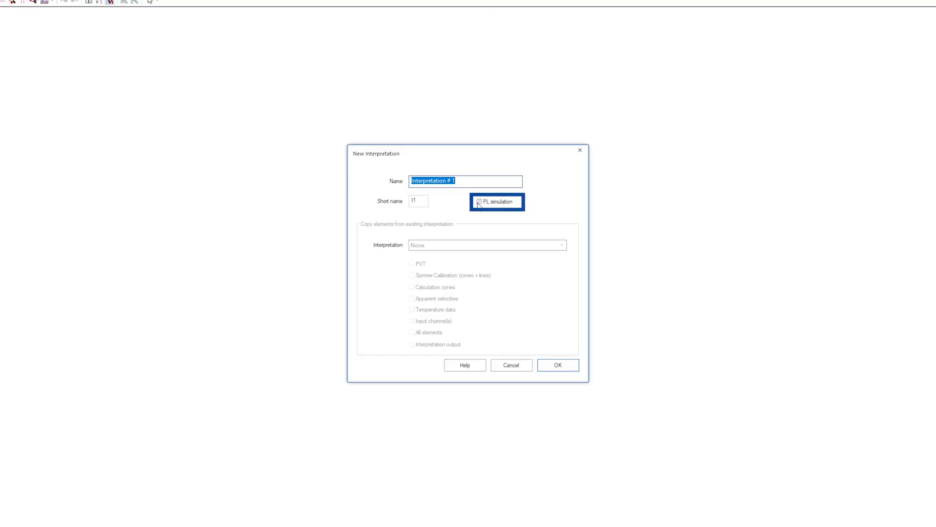
left_click(556, 365)
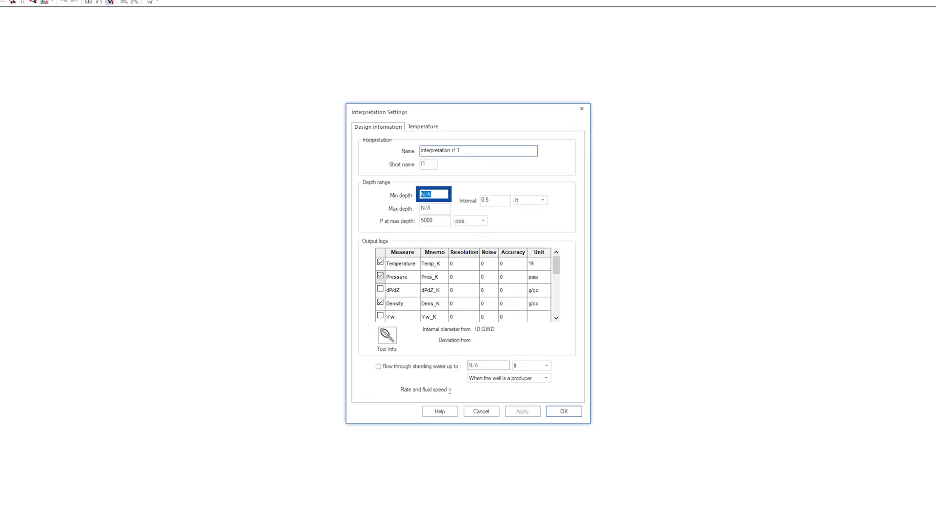
type("0")
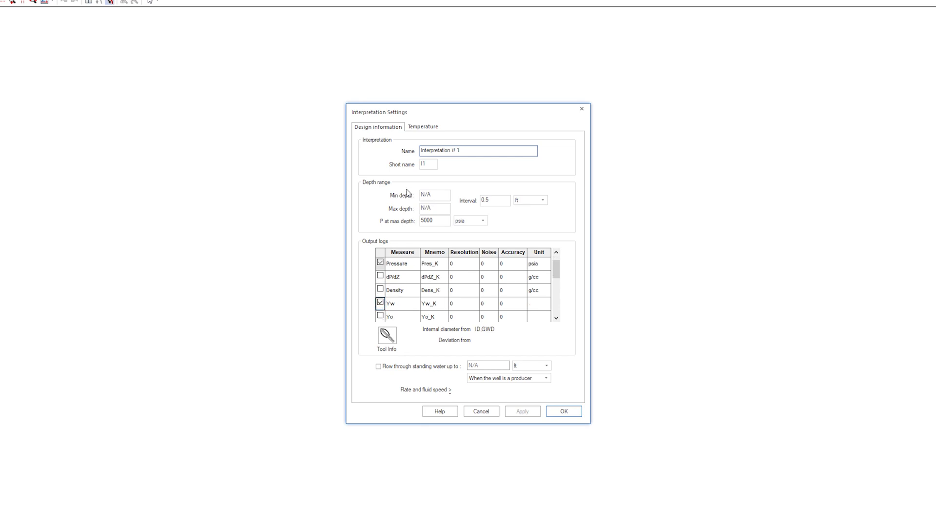
- Set wellbore flowing conditions to Steam injection with heat loss coefficient 20
left_click(423, 127)
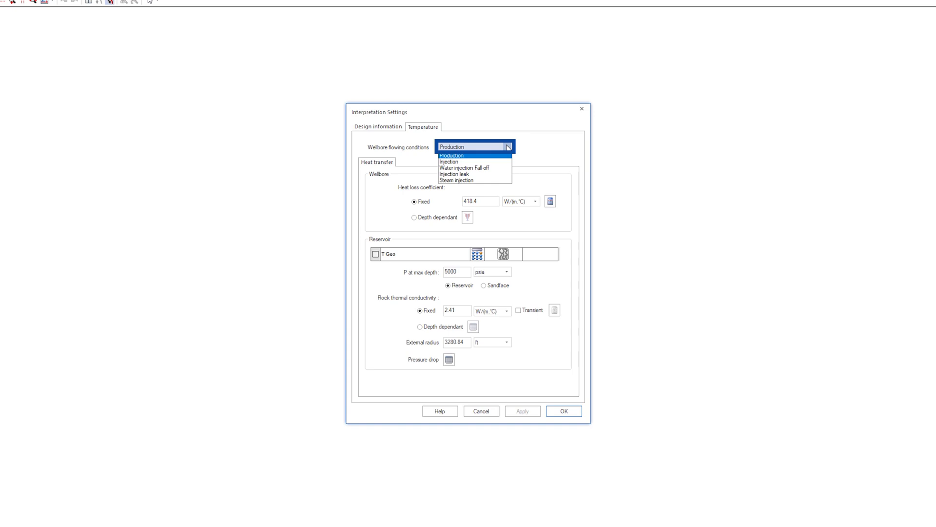
mouse_move(455, 174)
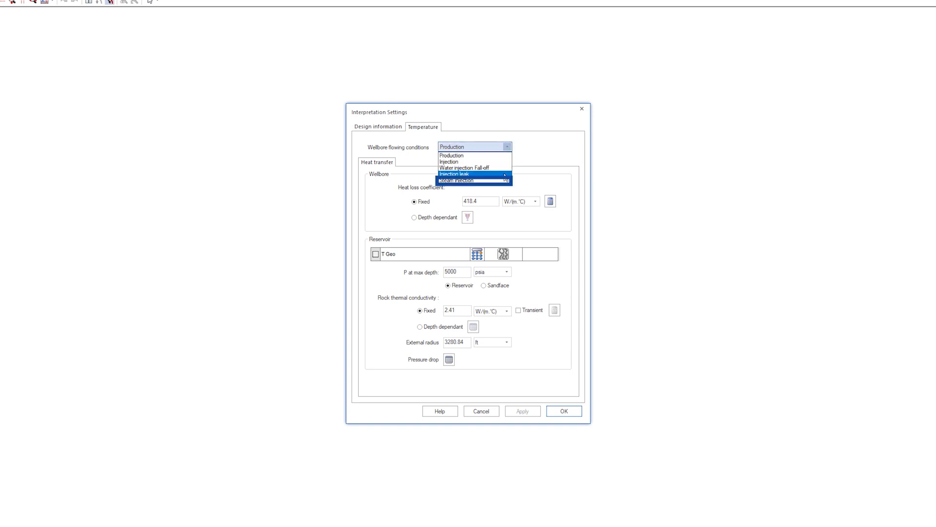
left_click(455, 180)
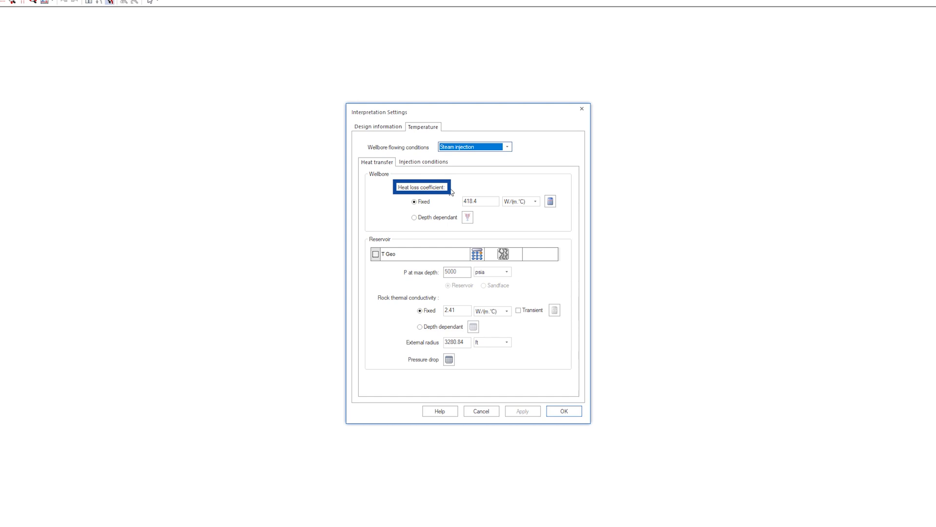
mouse_move(550, 201)
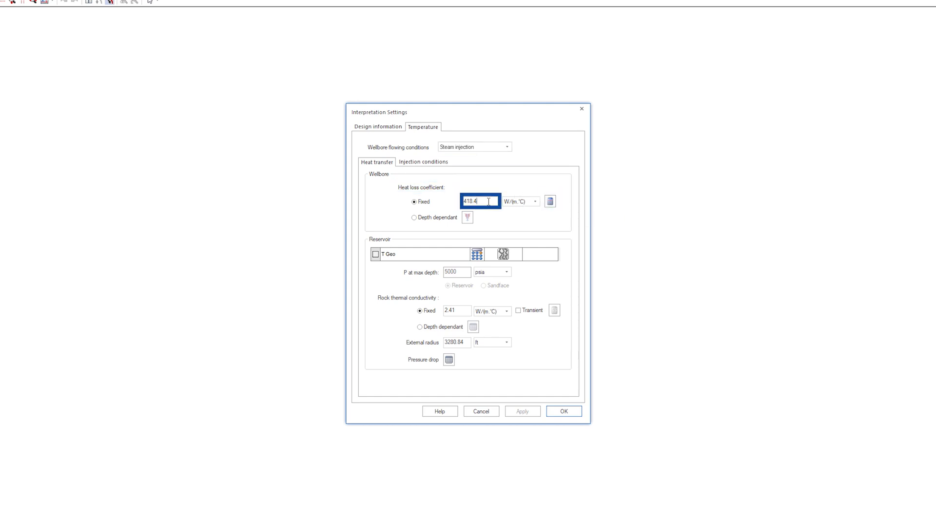
type("20")
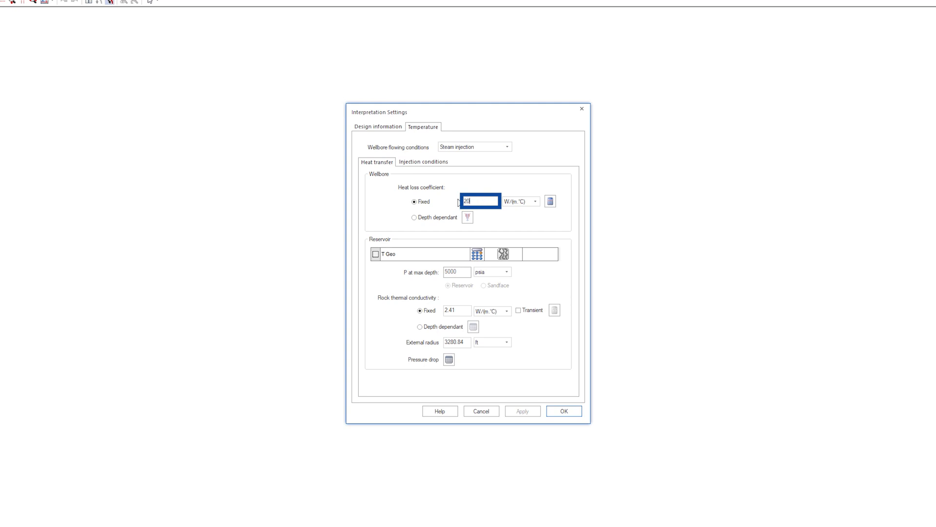
mouse_move(461, 213)
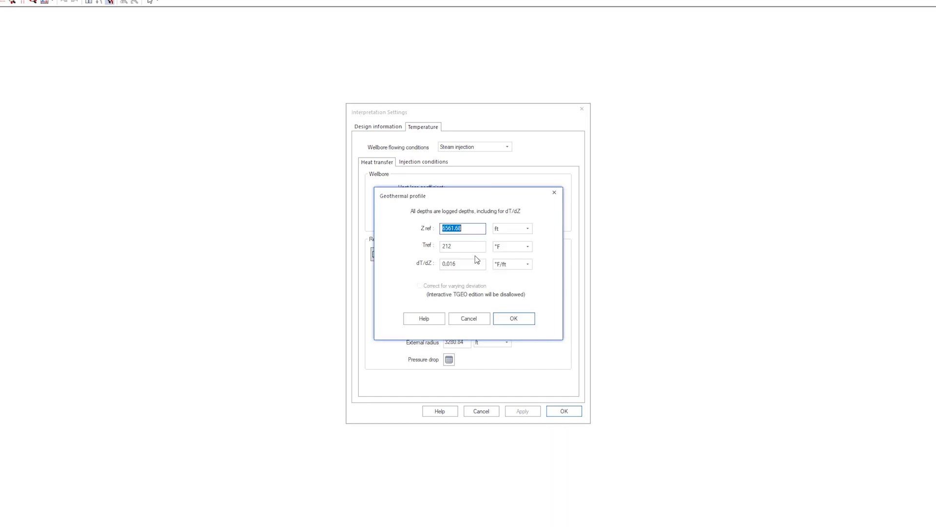
- Define the geothermal profile at Zref 4900 ft, 178 °F, 0.022 °F/ft and review rock conductivity
type("4900")
left_click(462, 246)
type("178")
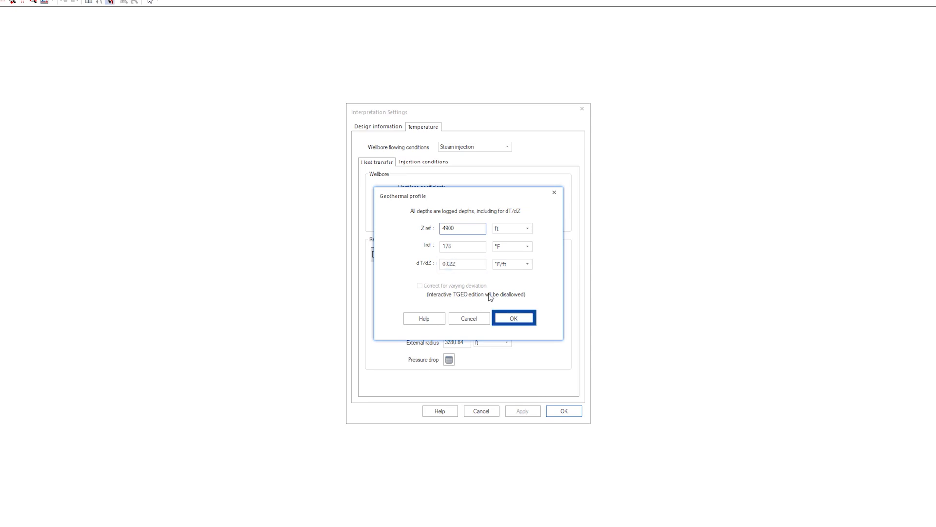
left_click(513, 317)
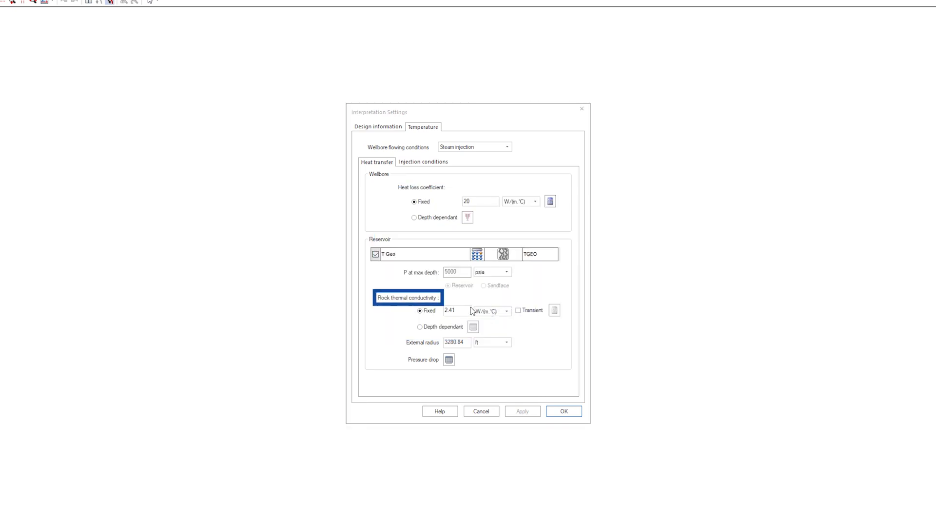
left_click(455, 310)
type("8")
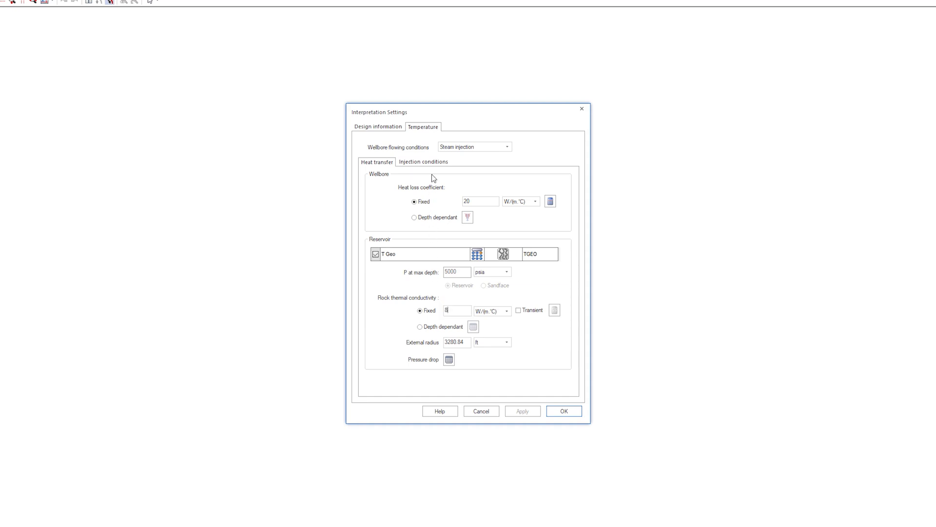
left_click(423, 162)
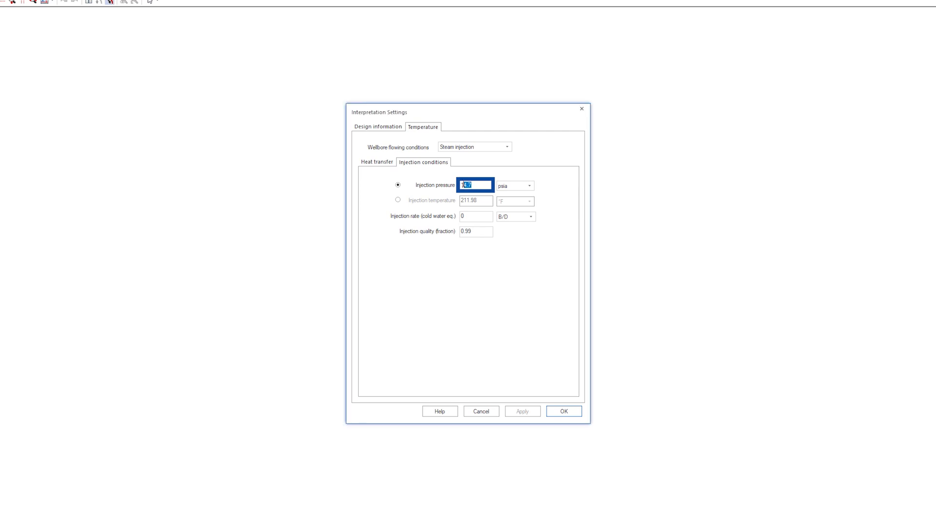
- Enter injection pressure 1300 psia, rate -550 B/D and quality 0.6, then apply the settings
type("0300")
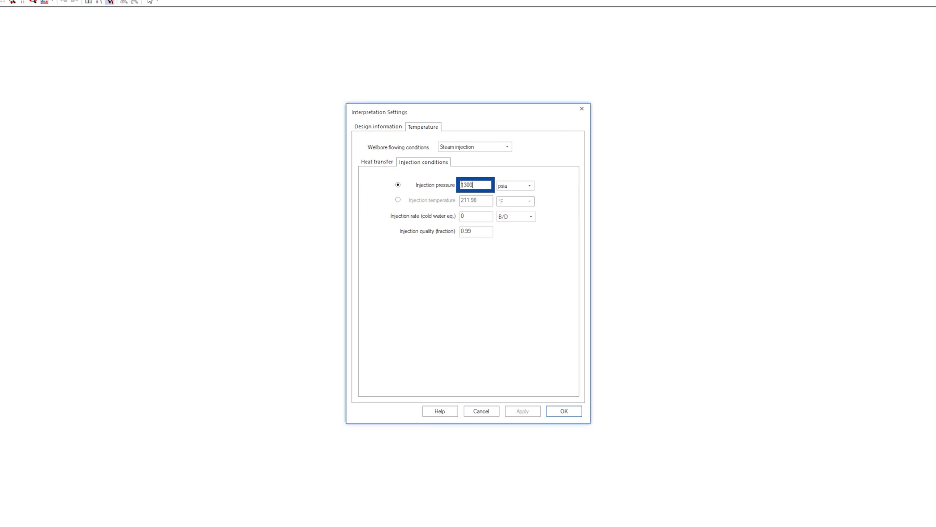
left_click(476, 216)
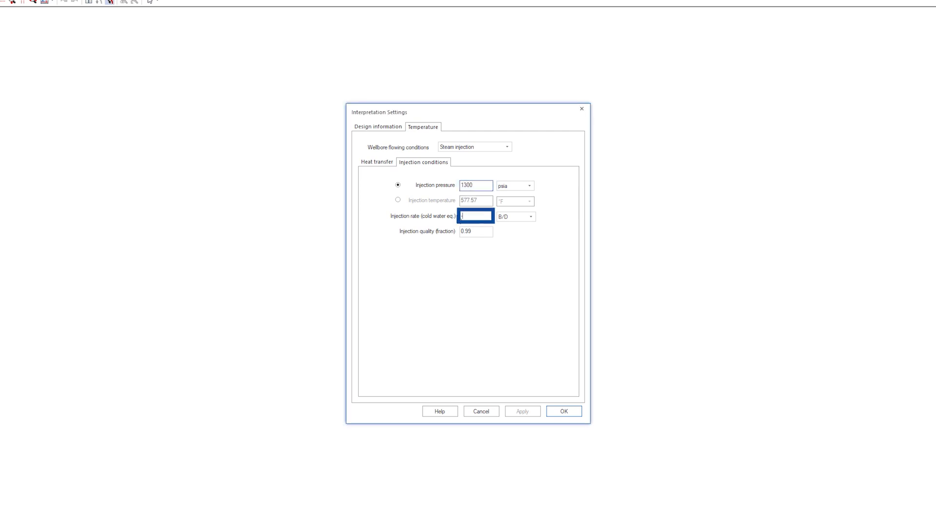
type("-550")
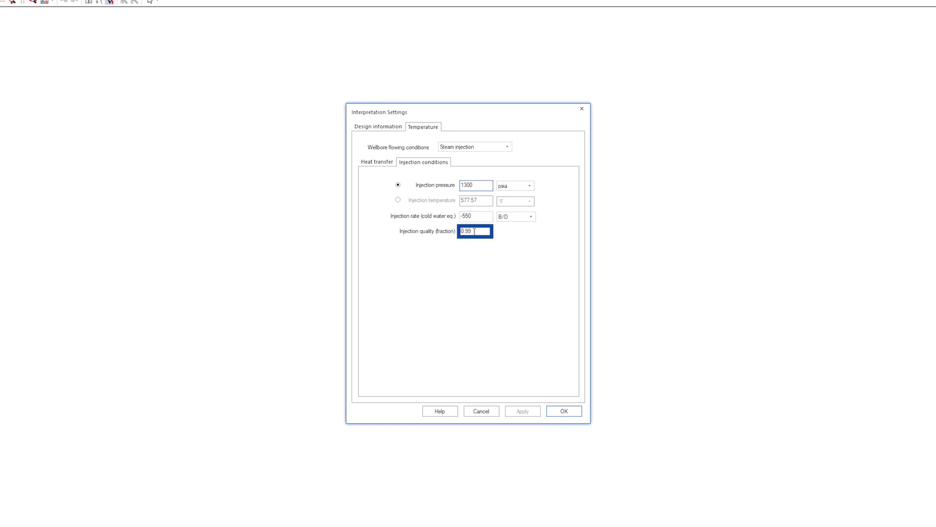
type("0.6")
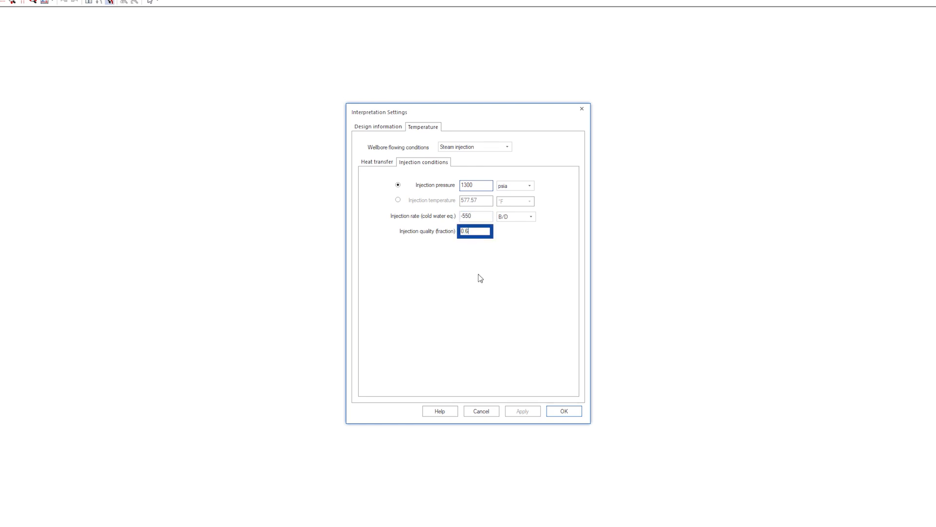
left_click(563, 411)
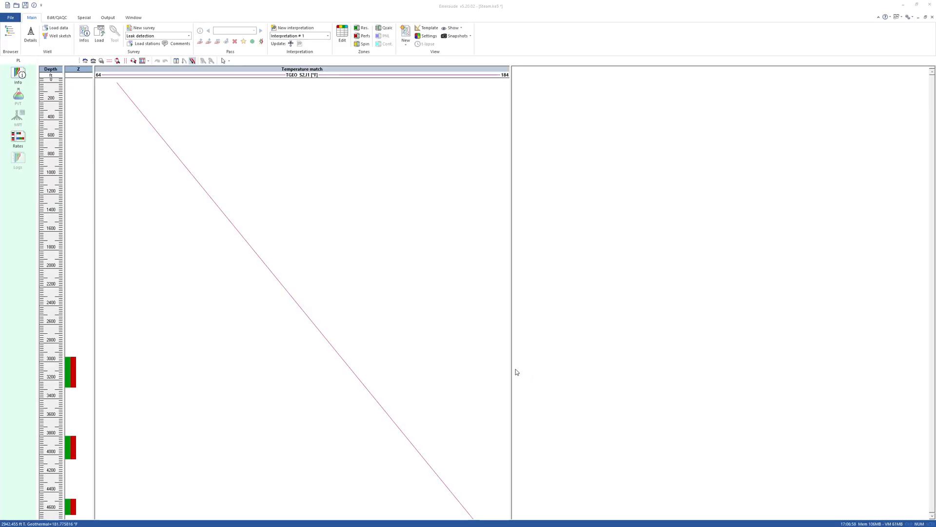
- In Zone Rates contributions, set inflows 1–3 to -600, -600 and -200 B/D dQt
left_click(18, 137)
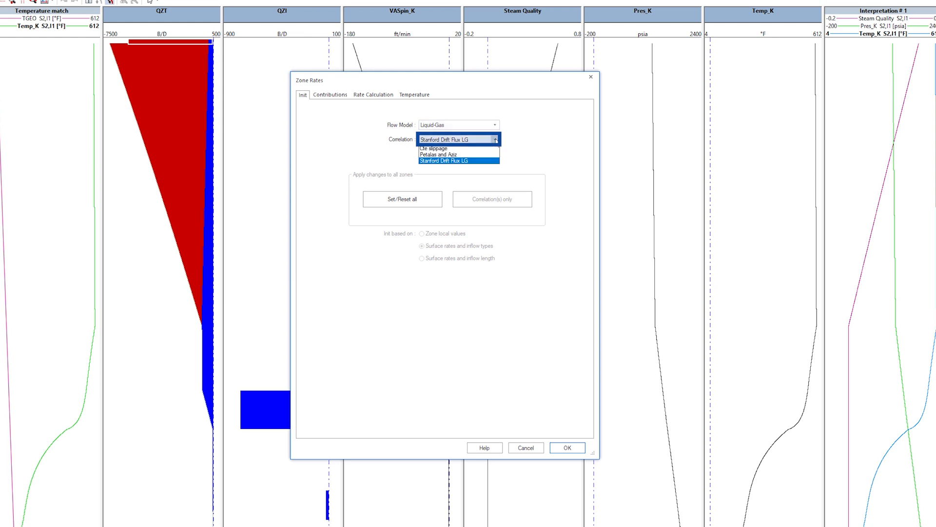
left_click(329, 94)
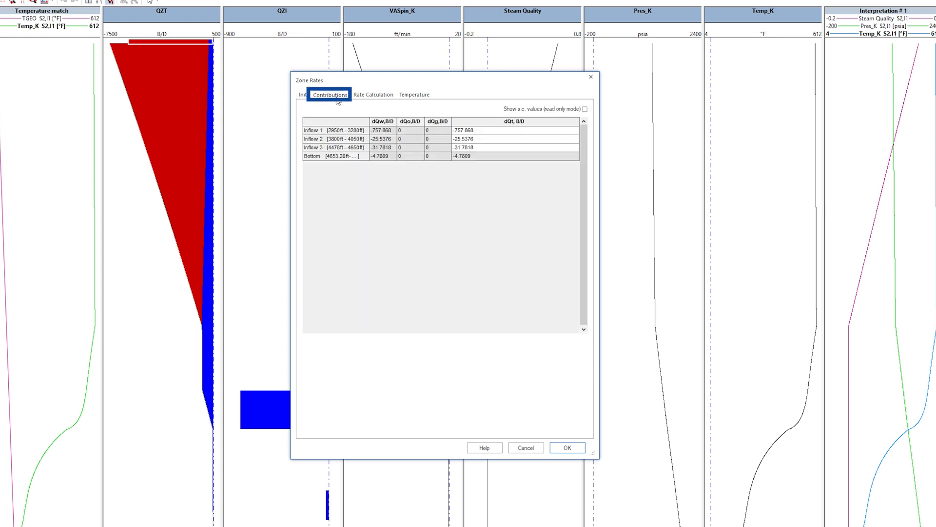
left_click(514, 130)
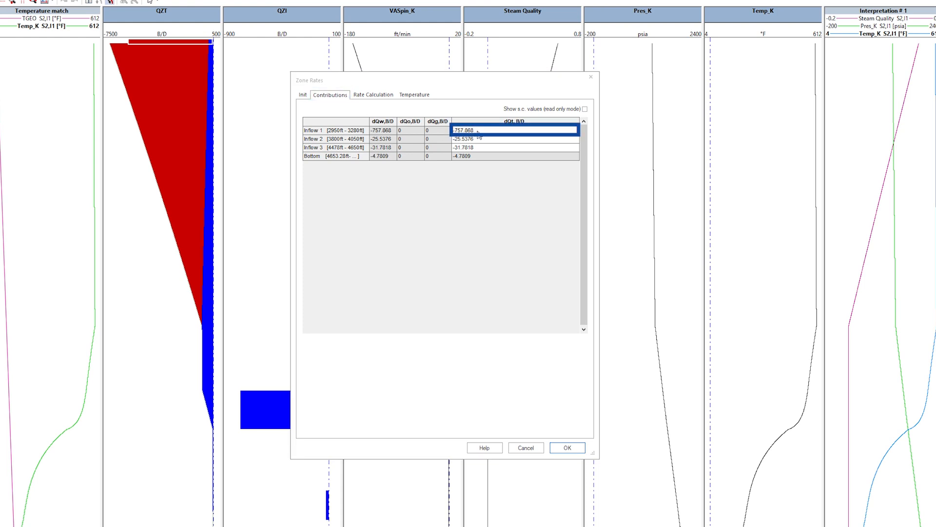
type("-600")
left_click(515, 148)
type("-200")
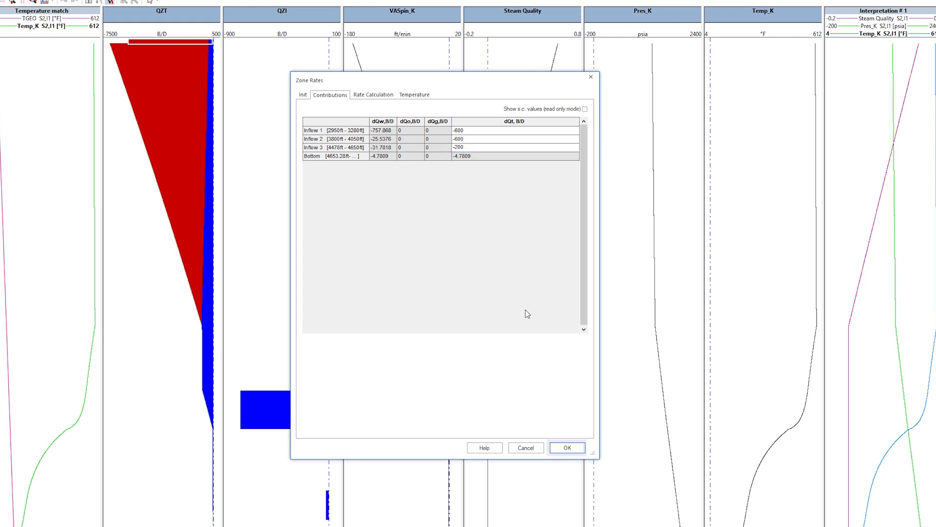
left_click(566, 447)
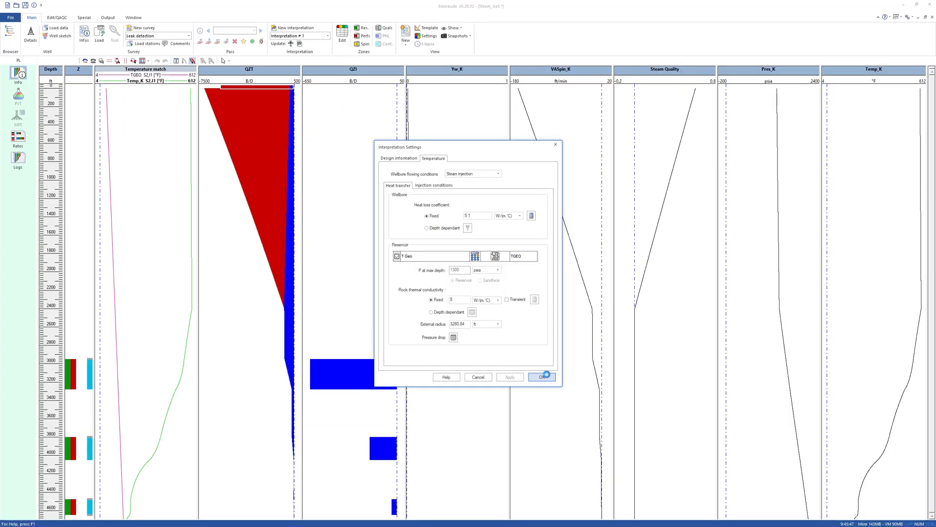
- Accept the temperature settings and inspect the recomputed QZI and steam quality tracks
left_click(541, 376)
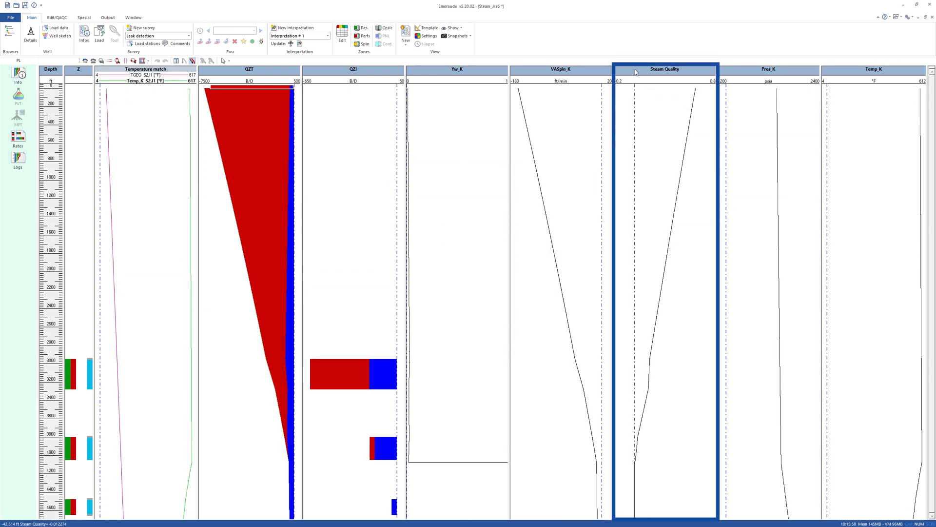
left_click(249, 68)
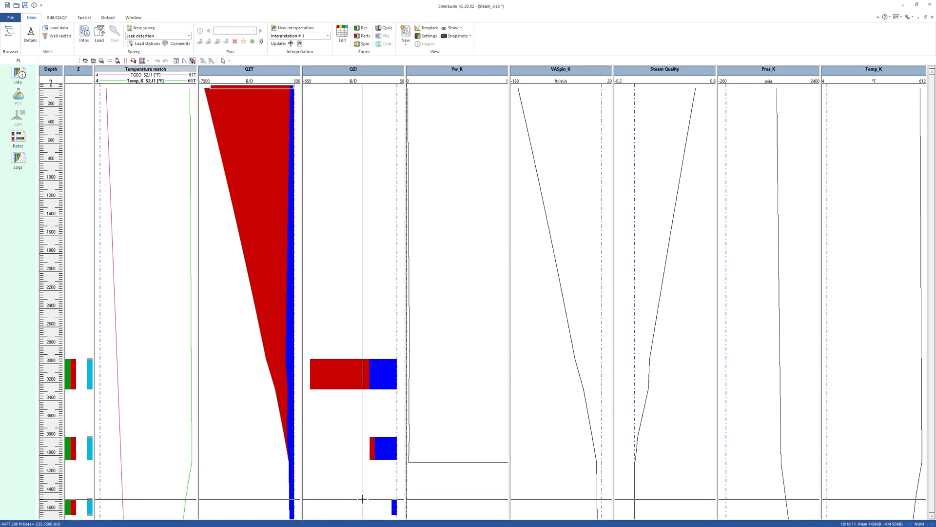
mouse_move(363, 498)
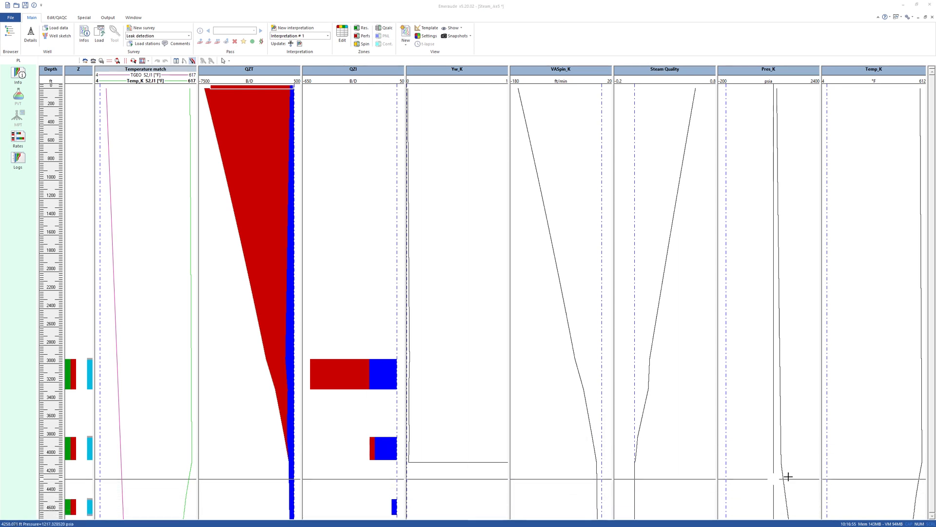
mouse_move(886, 460)
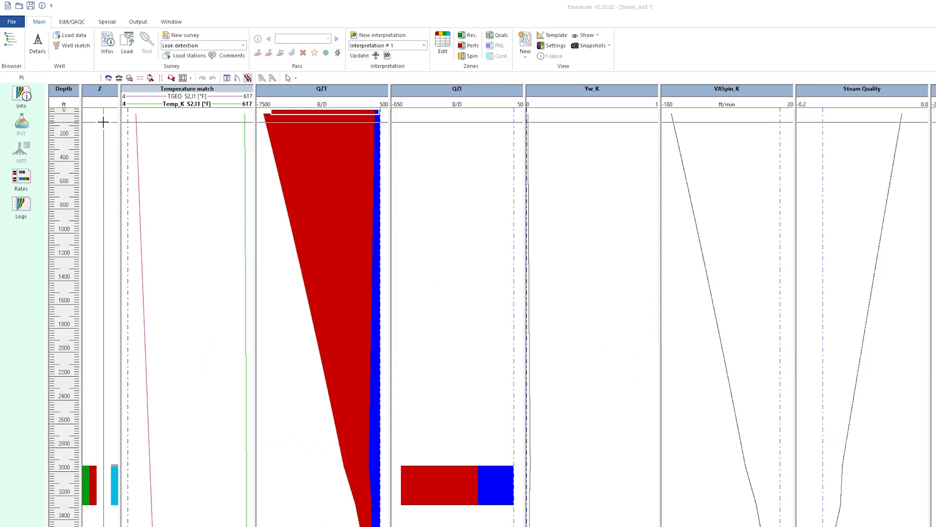
- Load the leak simulation document and choose Injection leak as the wellbore flowing condition
left_click(19, 5)
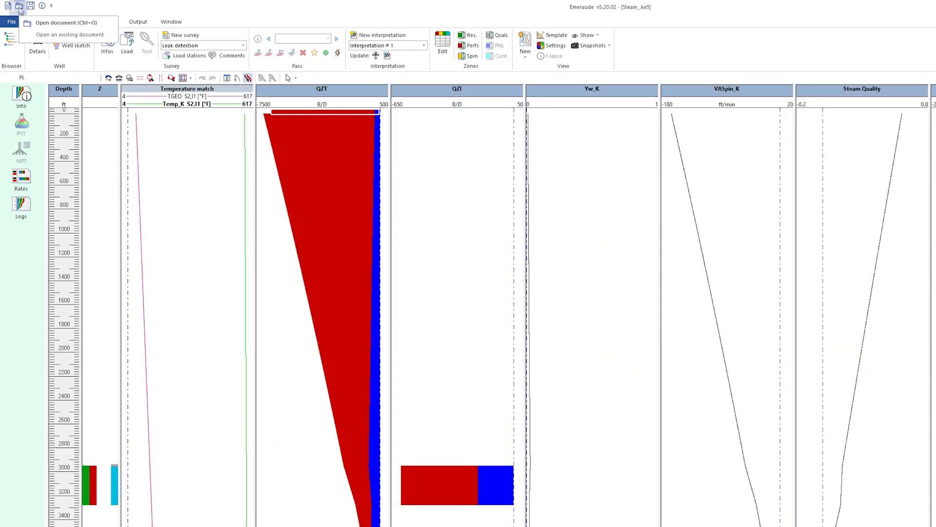
left_click(54, 21)
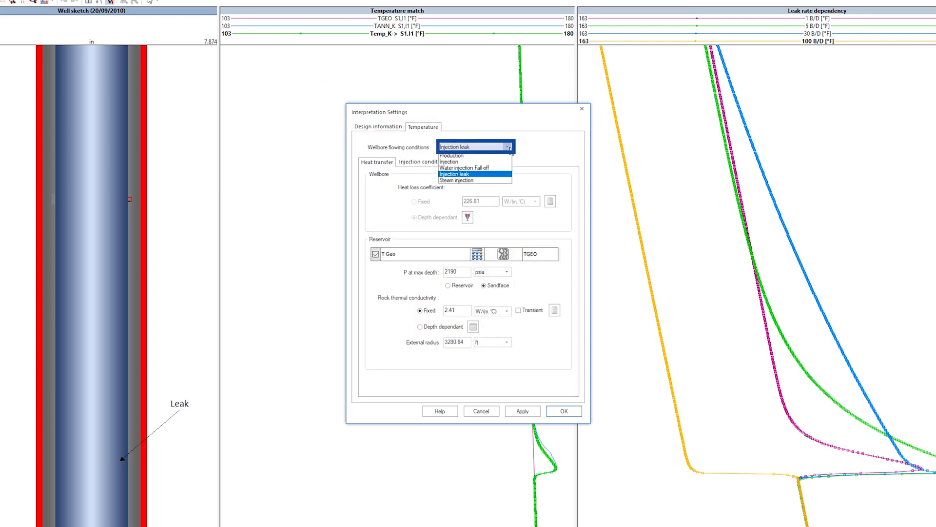
left_click(455, 173)
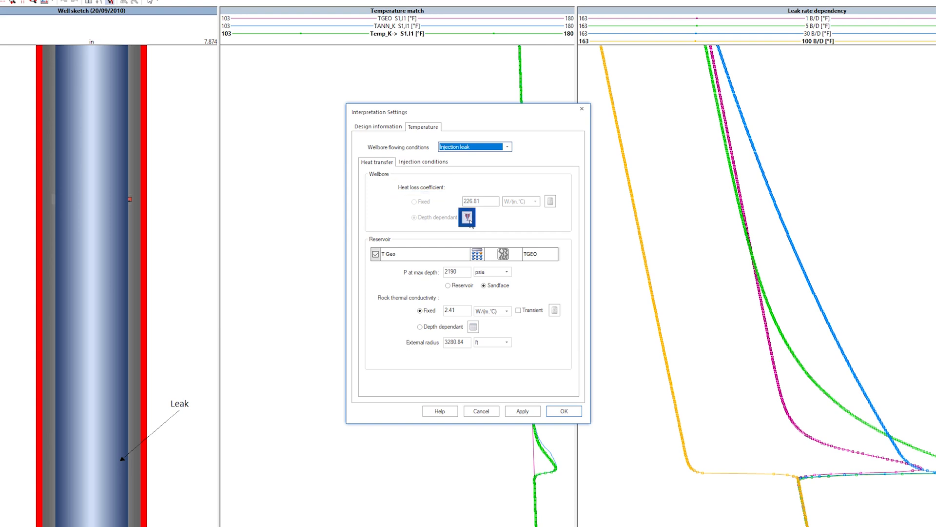
mouse_move(468, 218)
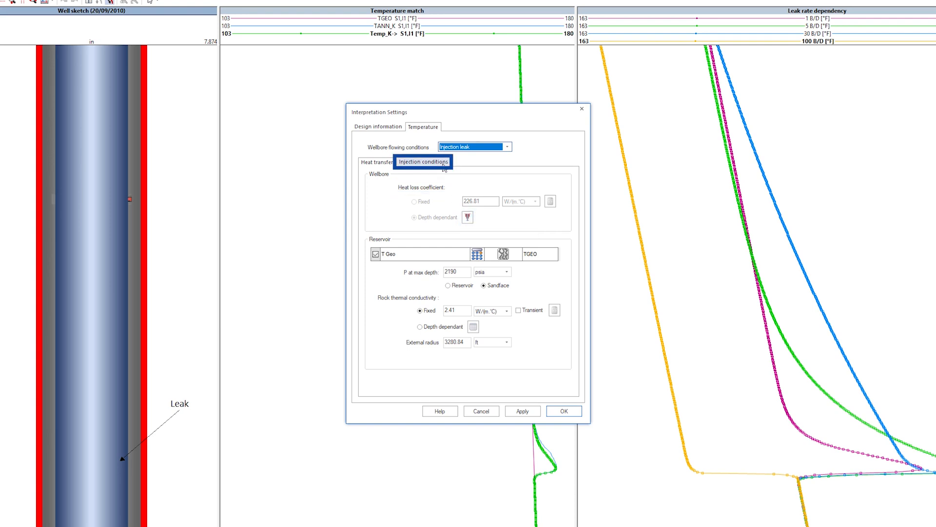
- Simulate the leak with a water rate of -20 B/D and apply it
left_click(424, 162)
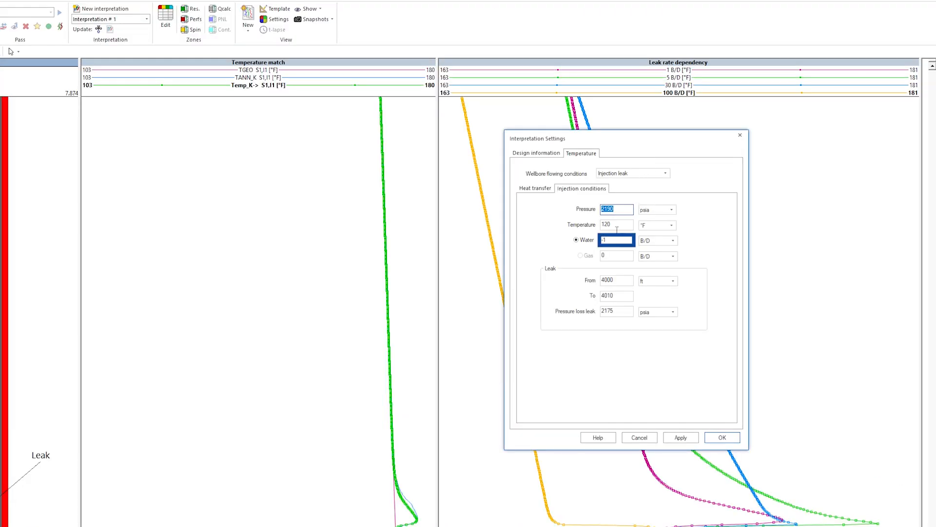
type("-20")
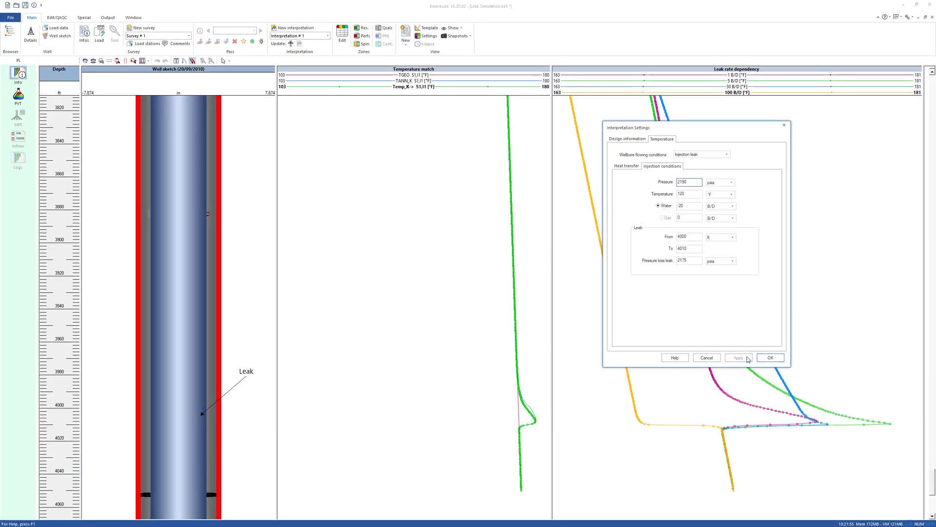
left_click(737, 357)
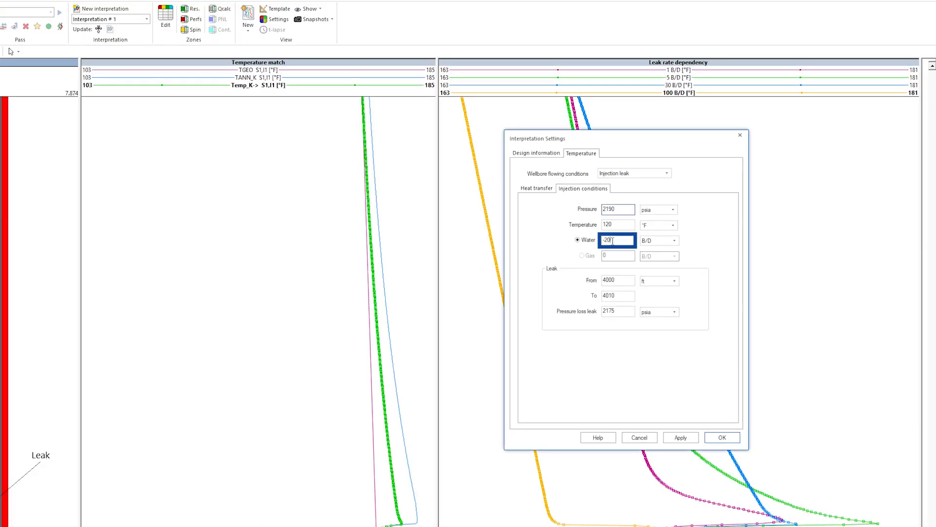
- Raise the water rate to -100 then -200 B/D at 70 °F and accept the injection conditions
type("-100")
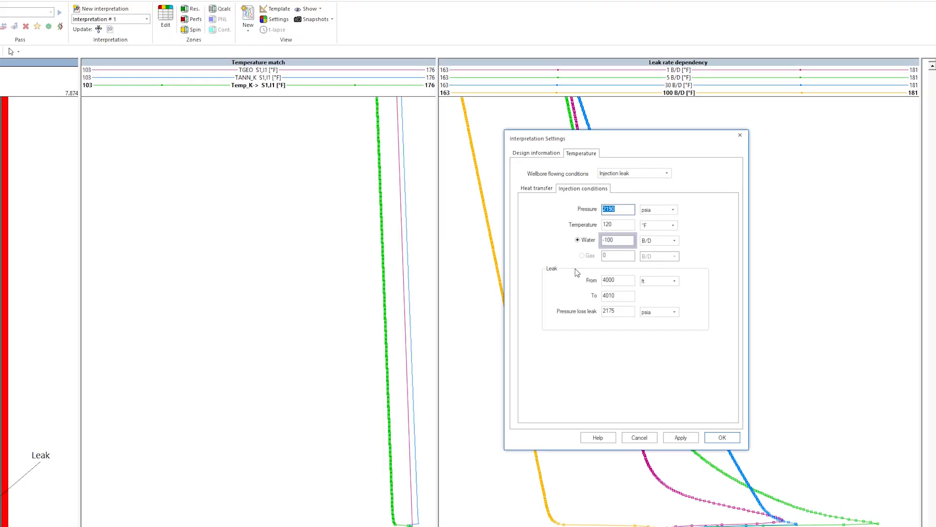
type("-200")
left_click(618, 224)
type("70")
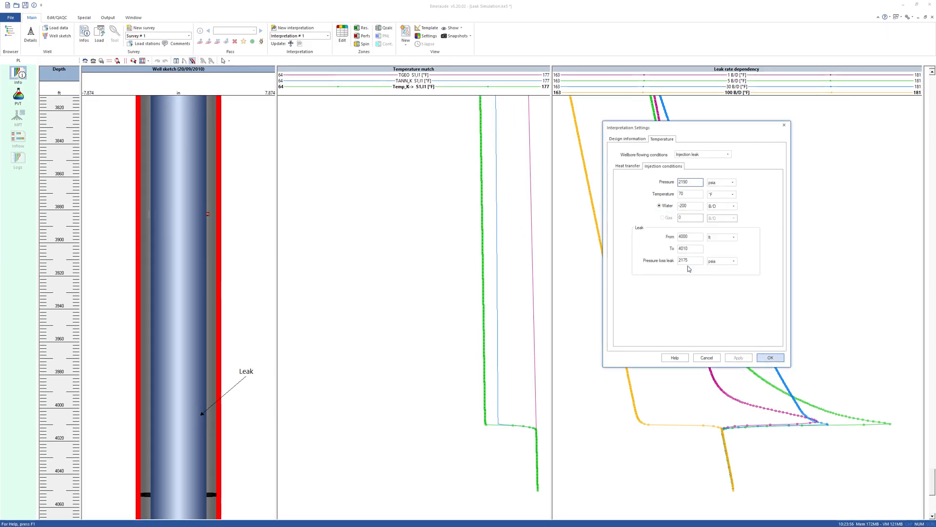
left_click(769, 357)
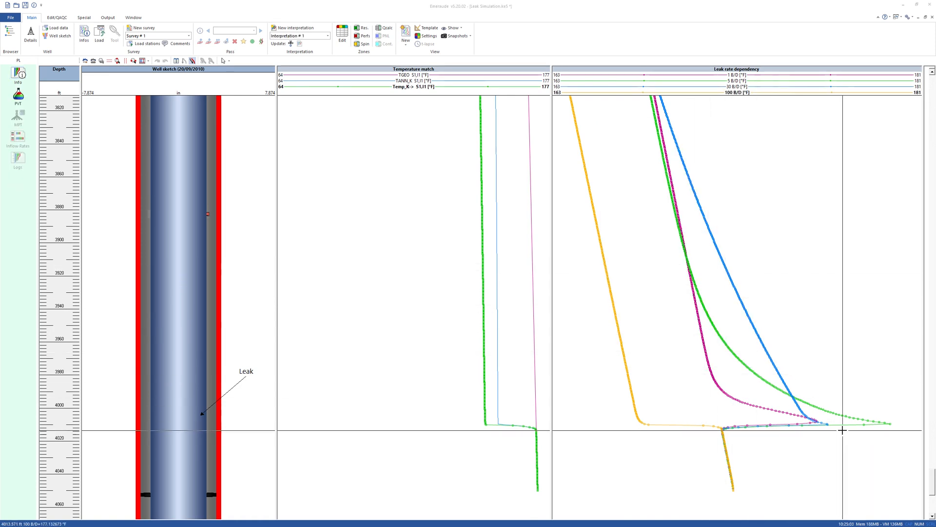
mouse_move(842, 409)
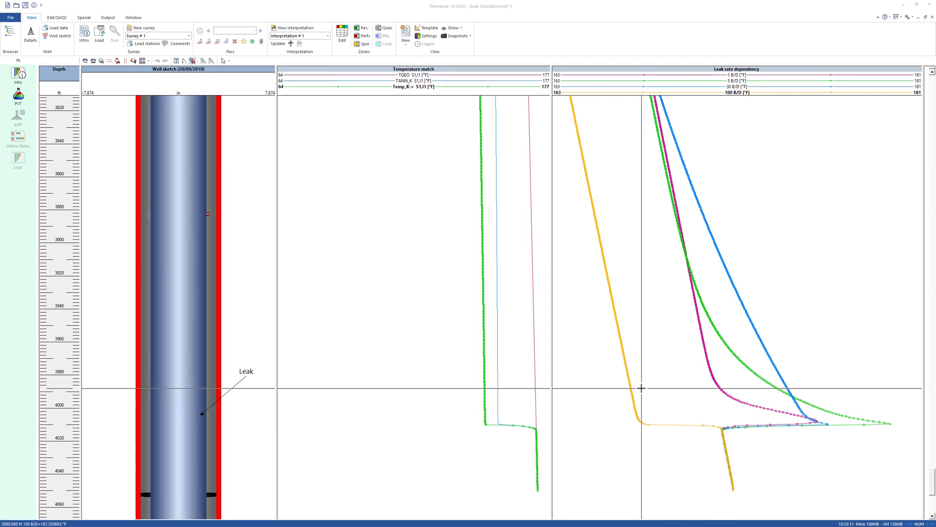
mouse_move(638, 431)
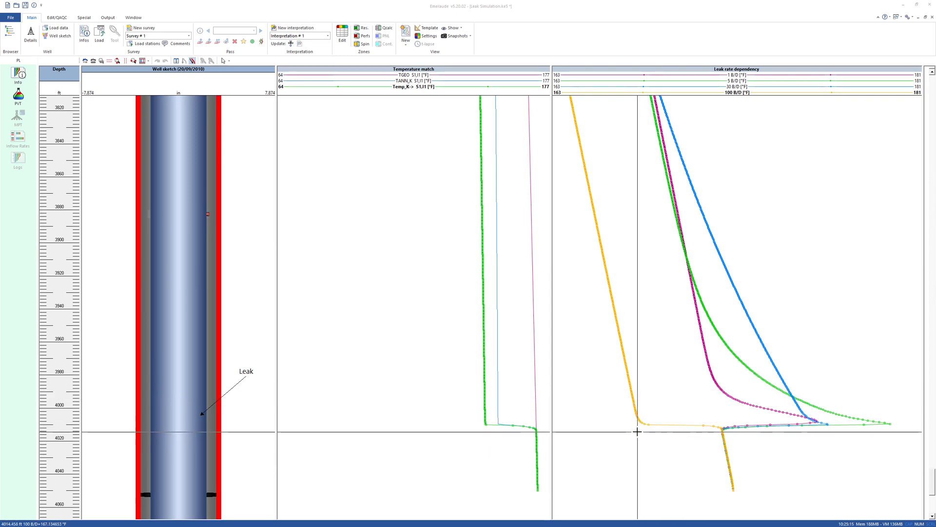